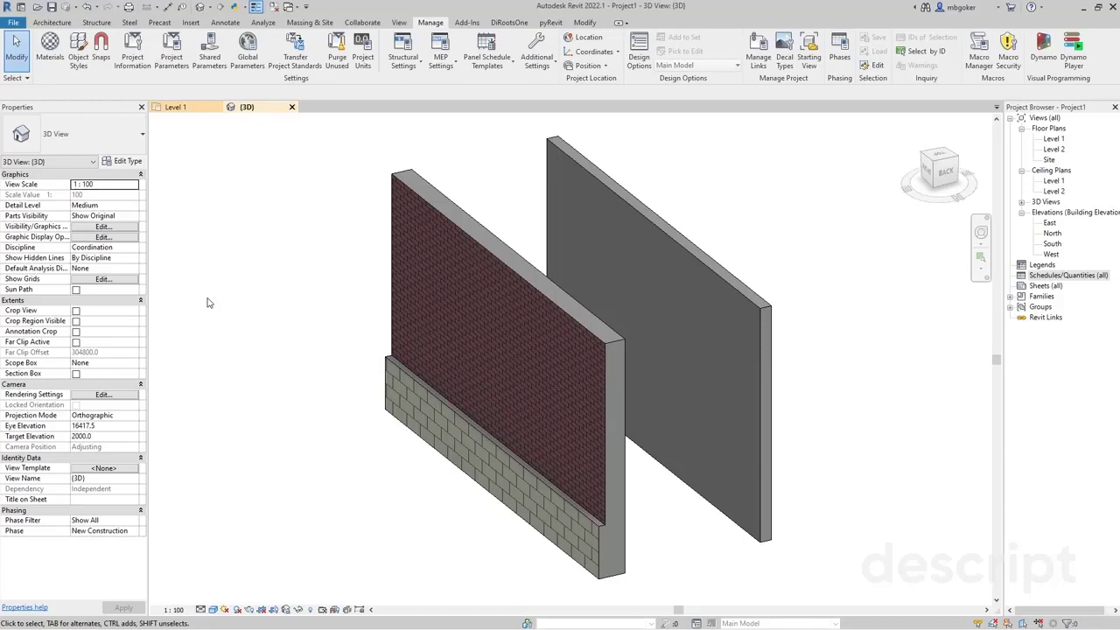
mouse_move(209, 302)
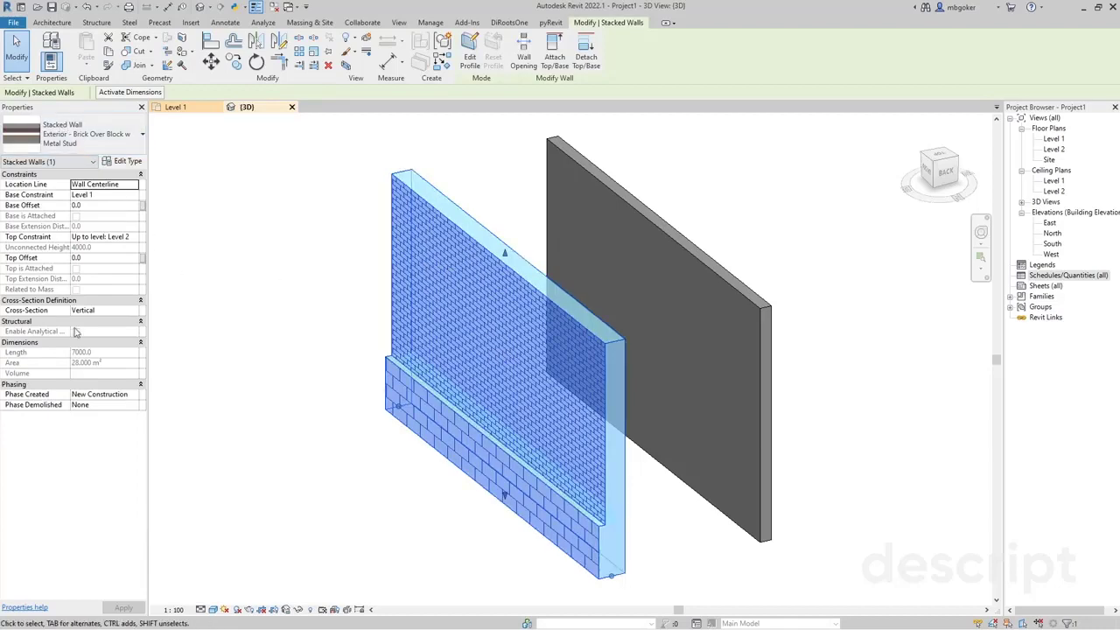
mouse_move(57, 417)
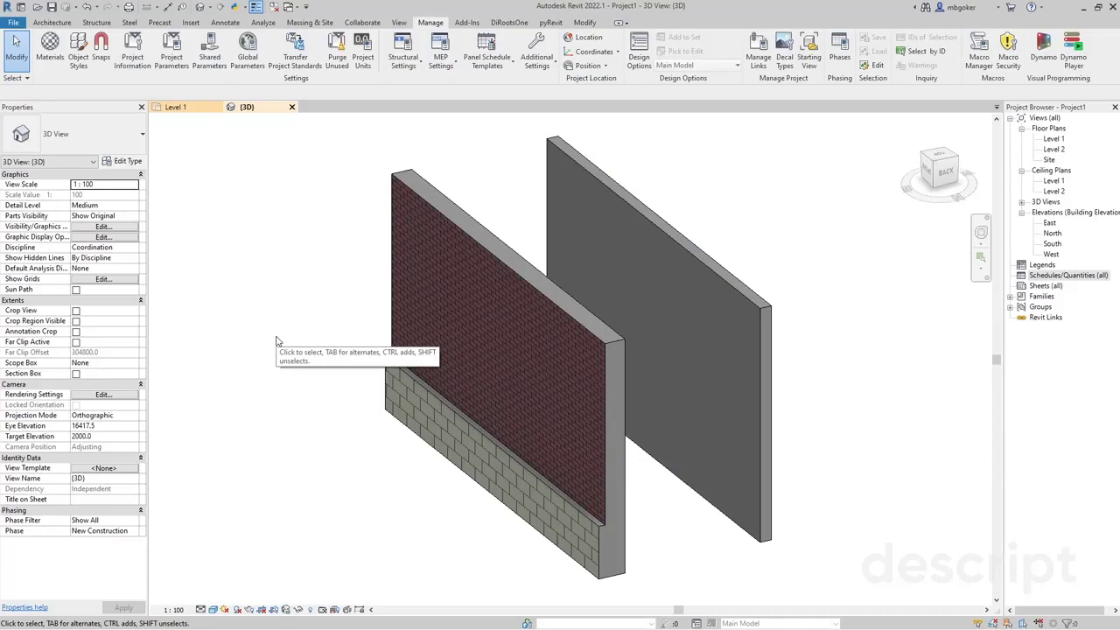
mouse_move(277, 340)
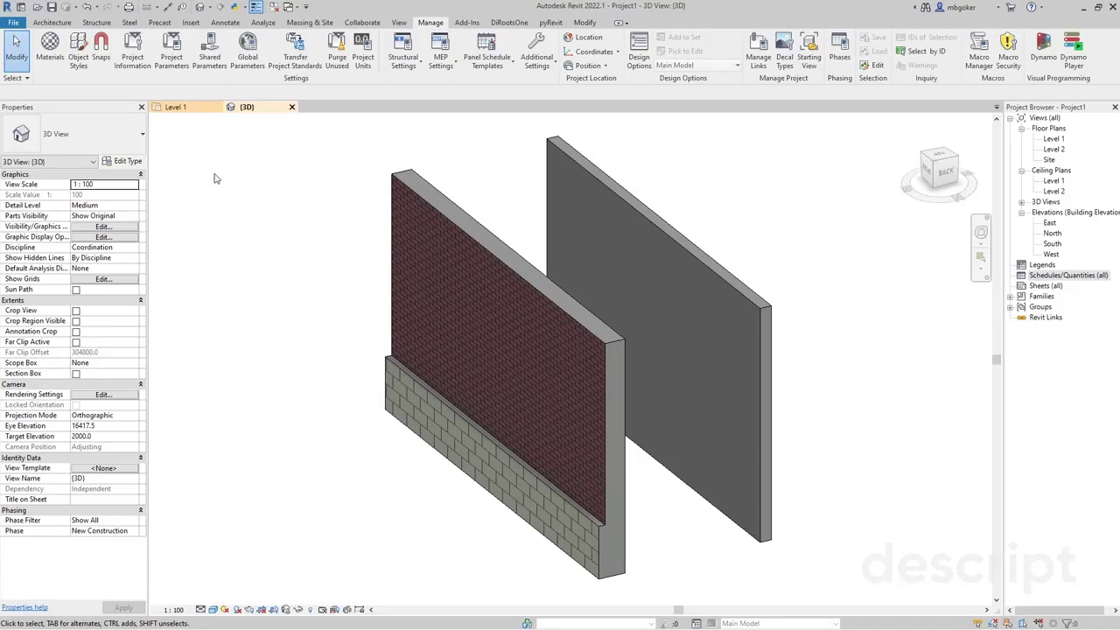
Step: Open Project Parameters from the Manage tab, showing the existing Occupant parameter
click(172, 52)
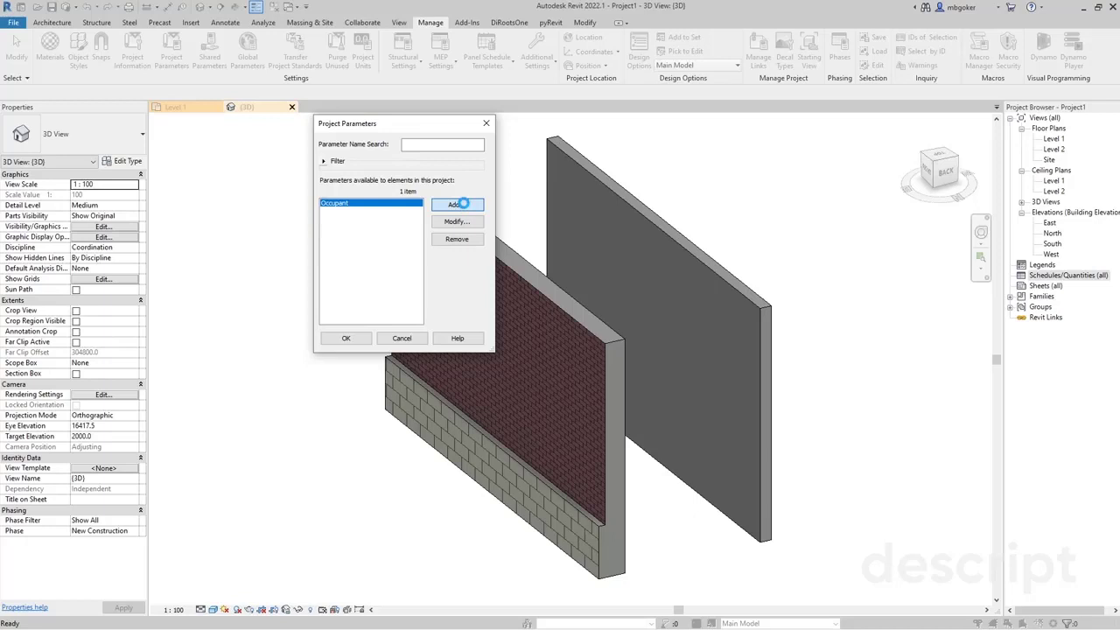
Step: Create a Text instance parameter named 'Contractor' applied to the Walls category
click(456, 205)
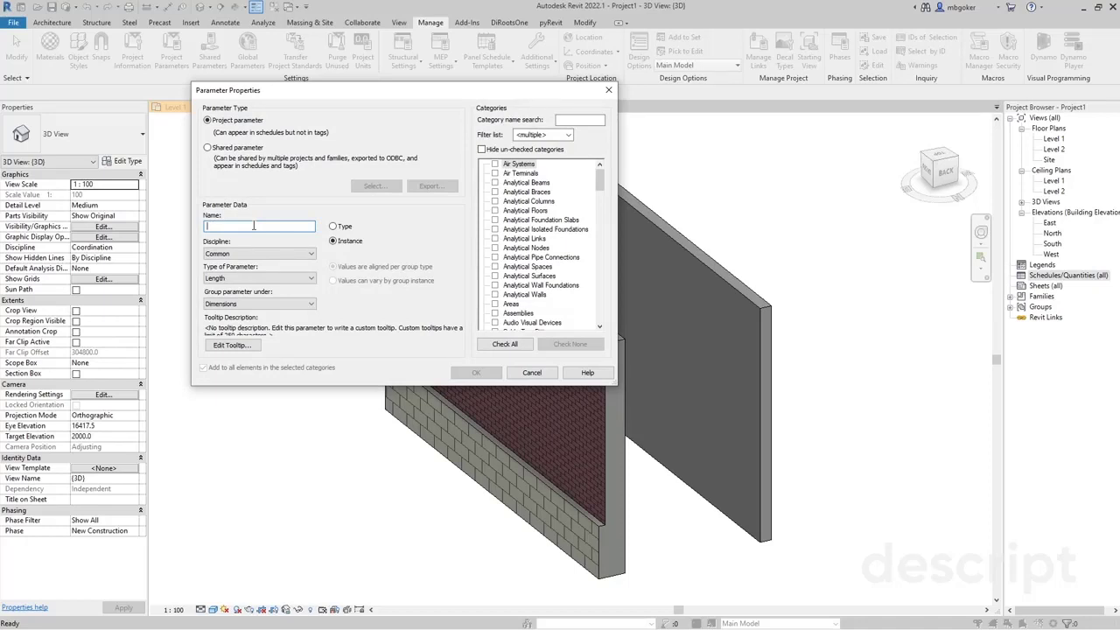
text(Contractor)
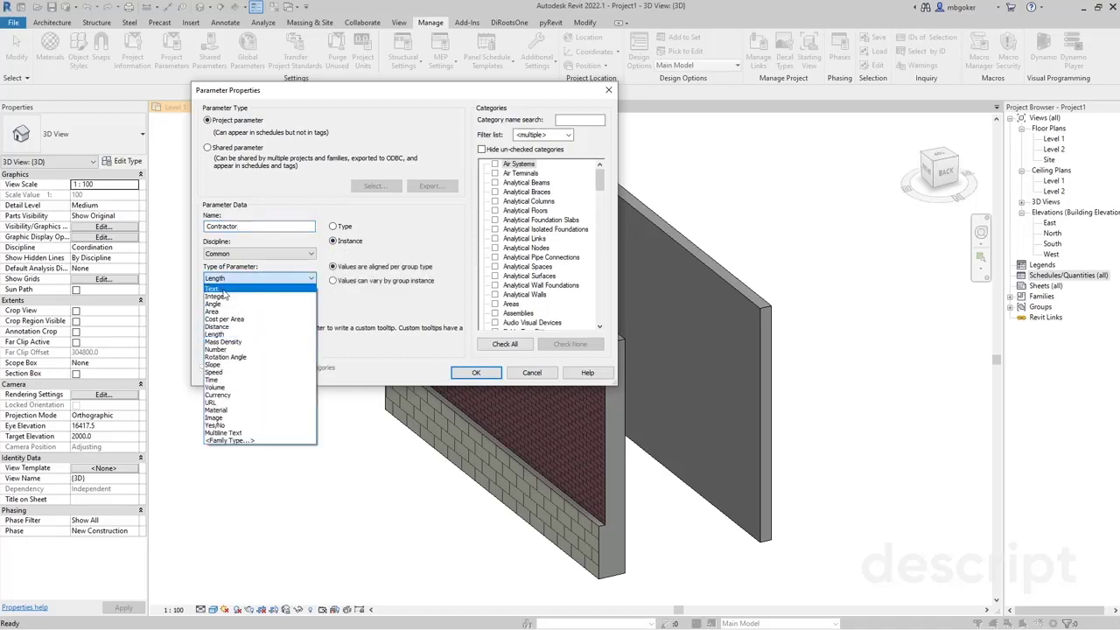
click(212, 289)
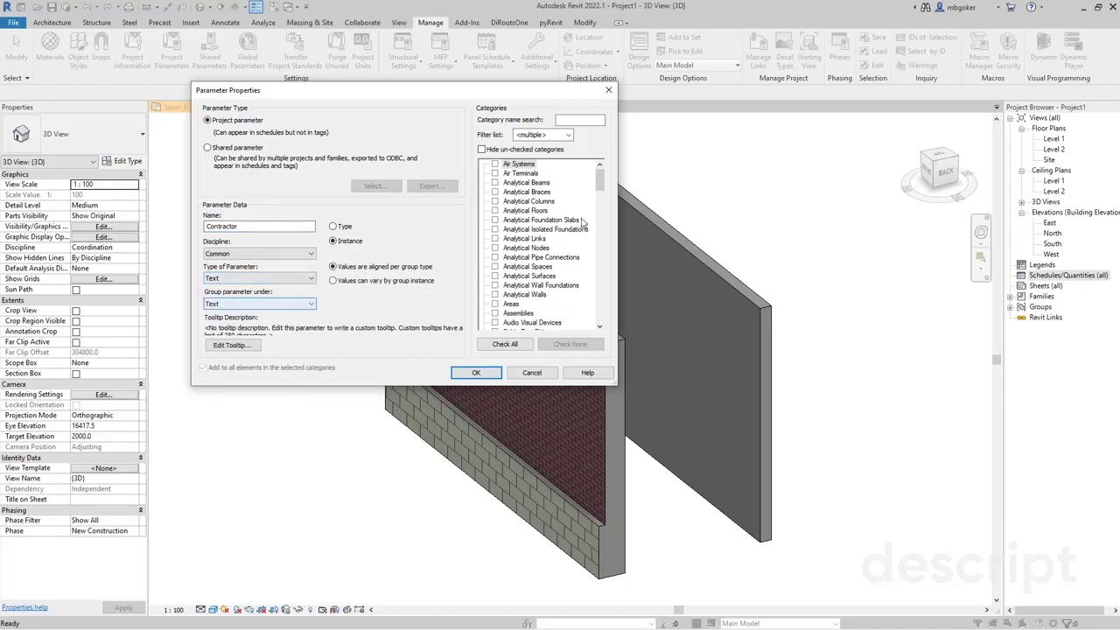
scroll(down, 3)
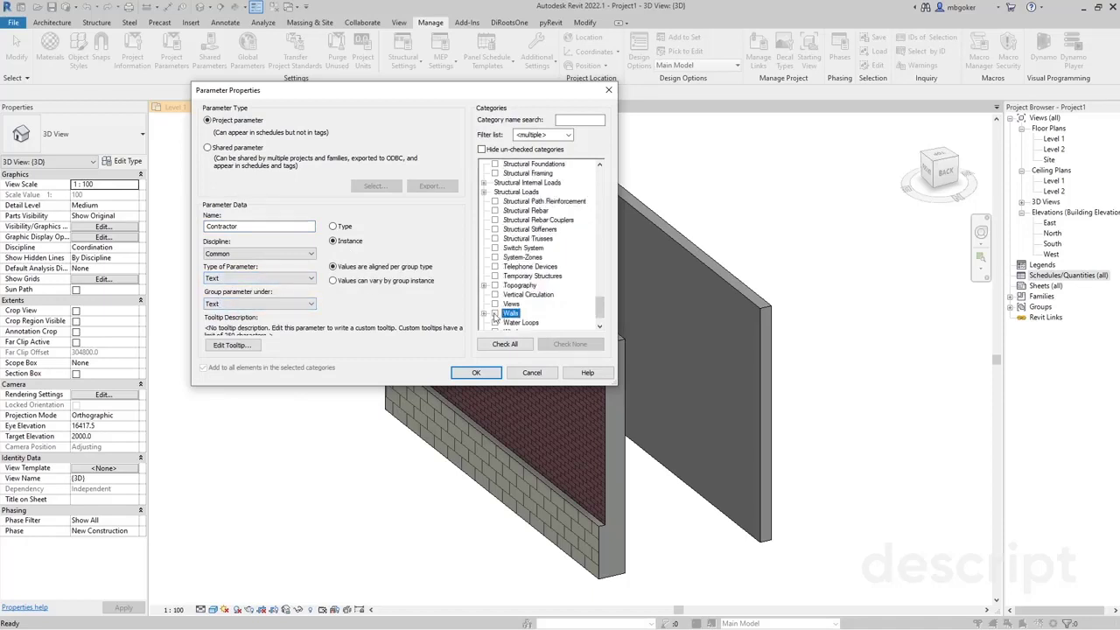
click(496, 313)
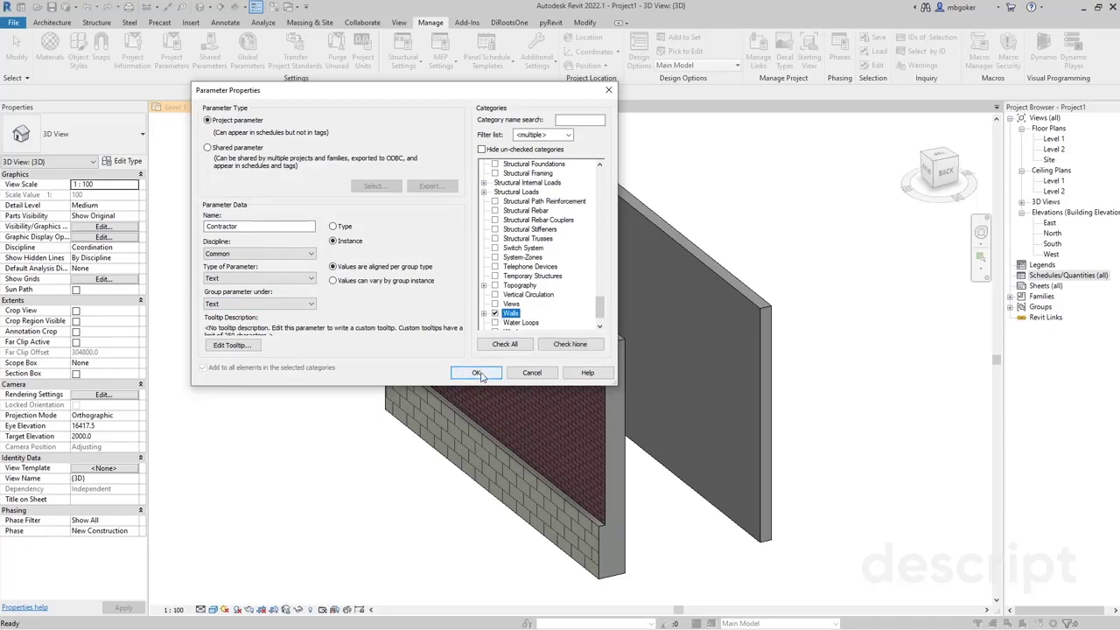
click(476, 373)
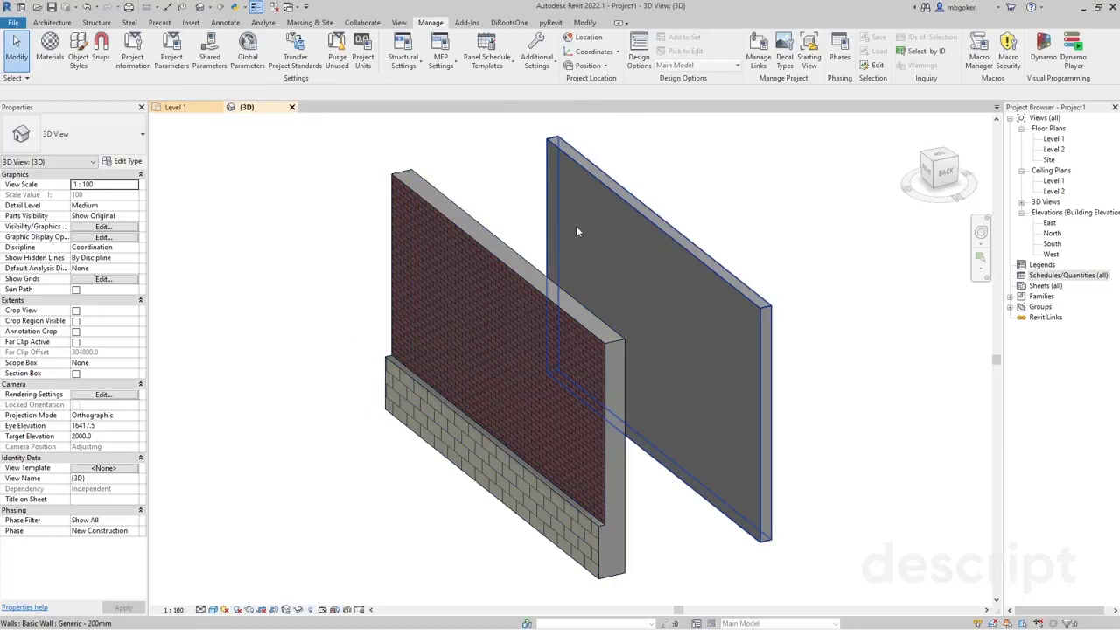
Step: Select the brick-over-block stacked wall in the 3D view to show its properties
click(683, 263)
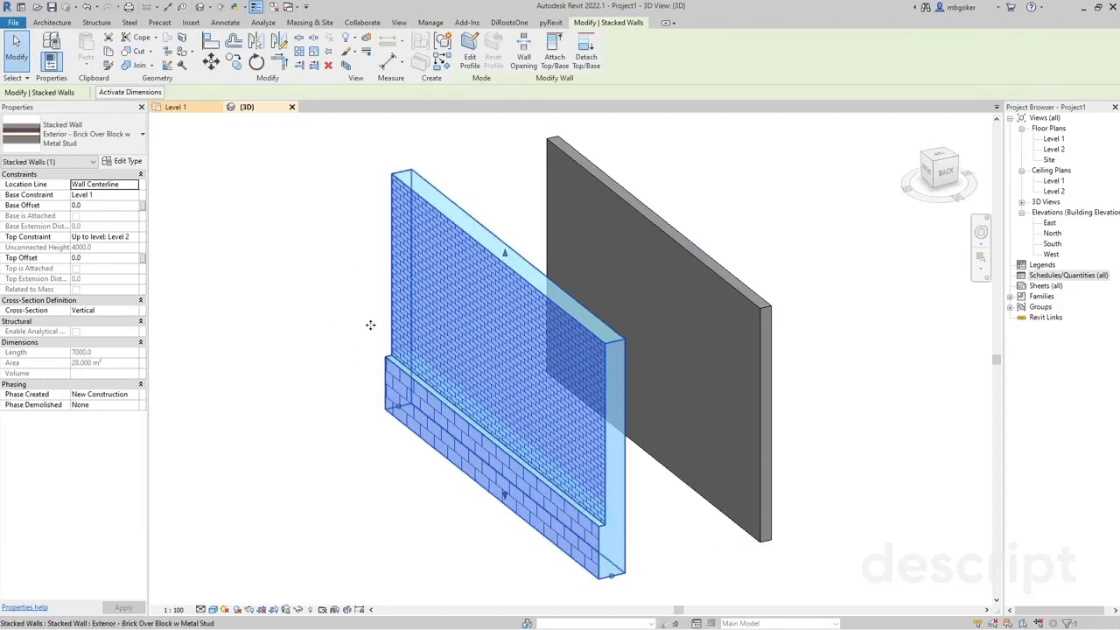
mouse_move(370, 325)
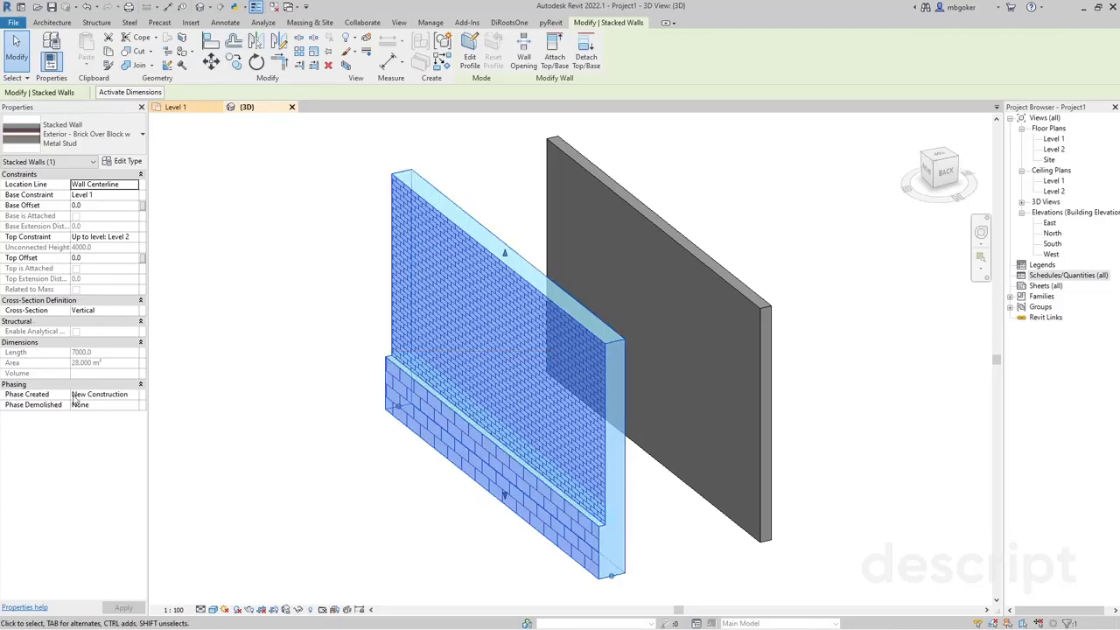
mouse_move(270, 262)
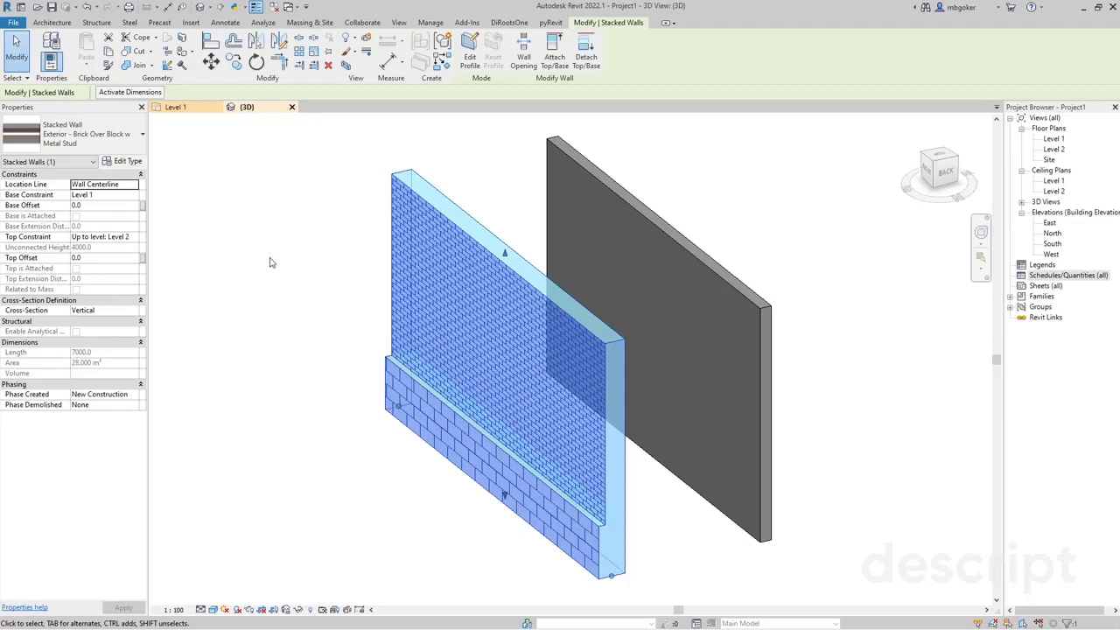
Step: Retype the wall to Retaining - 300mm Concrete and set Contractor to C01
click(140, 134)
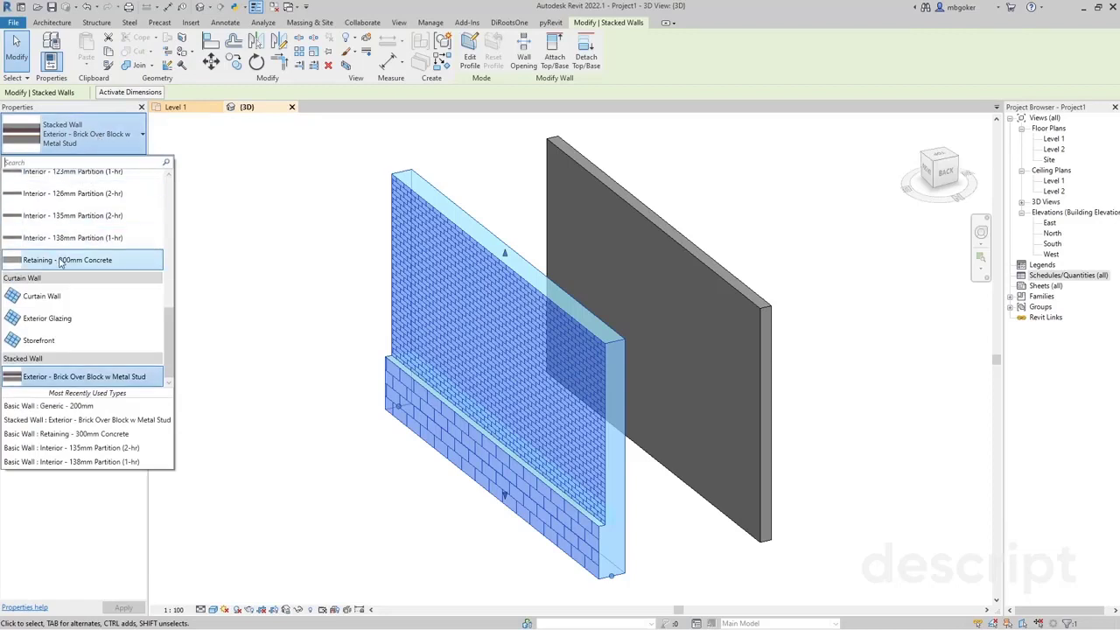
click(66, 434)
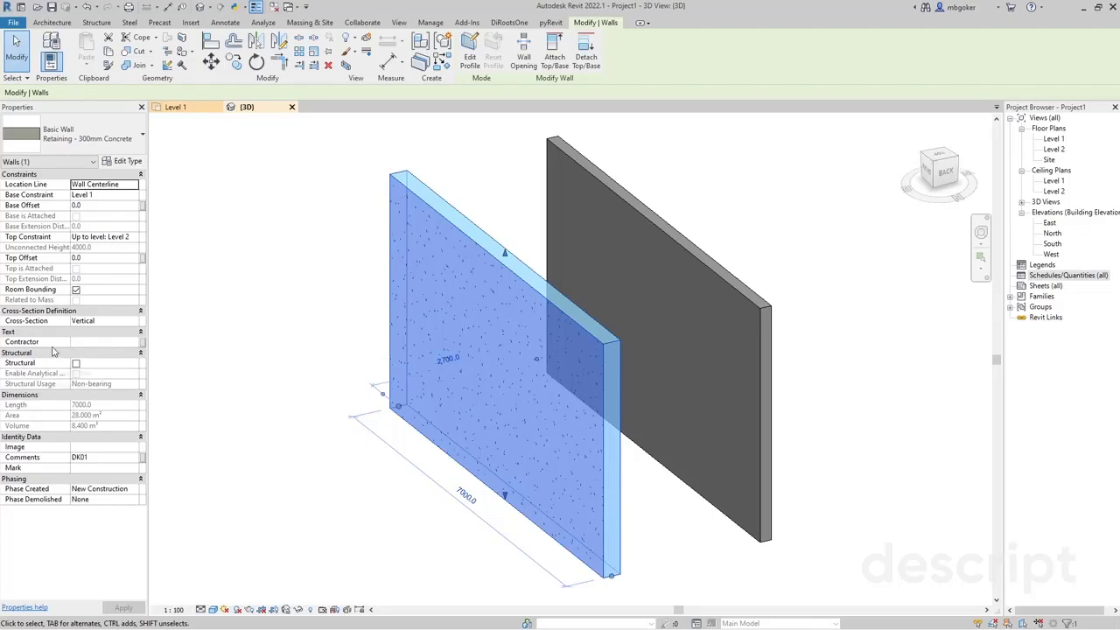
click(105, 341)
text(C01)
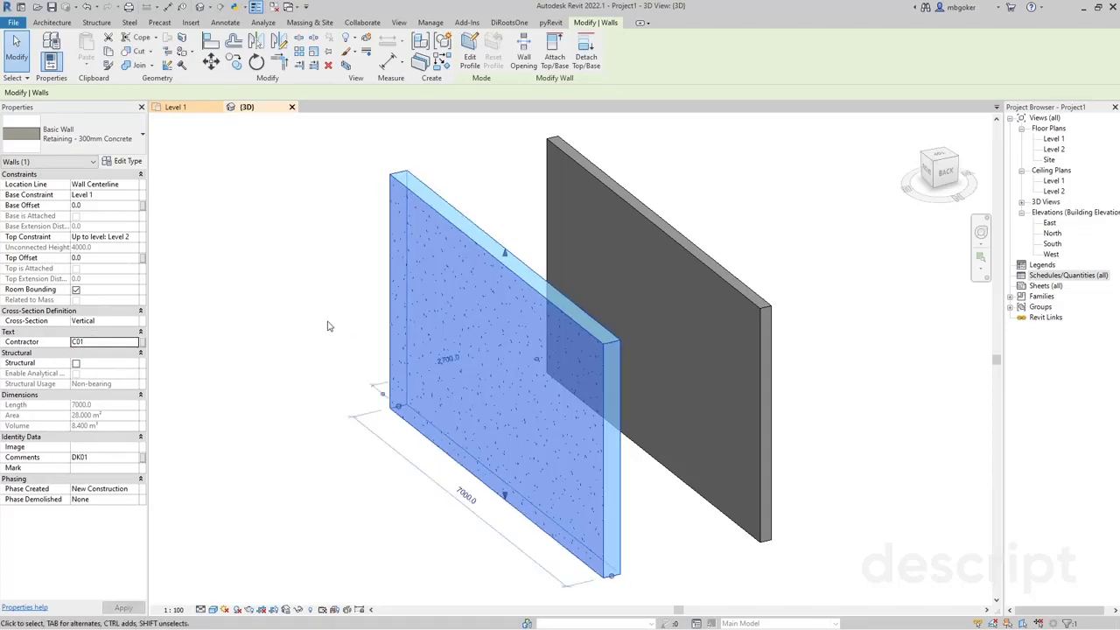
click(143, 136)
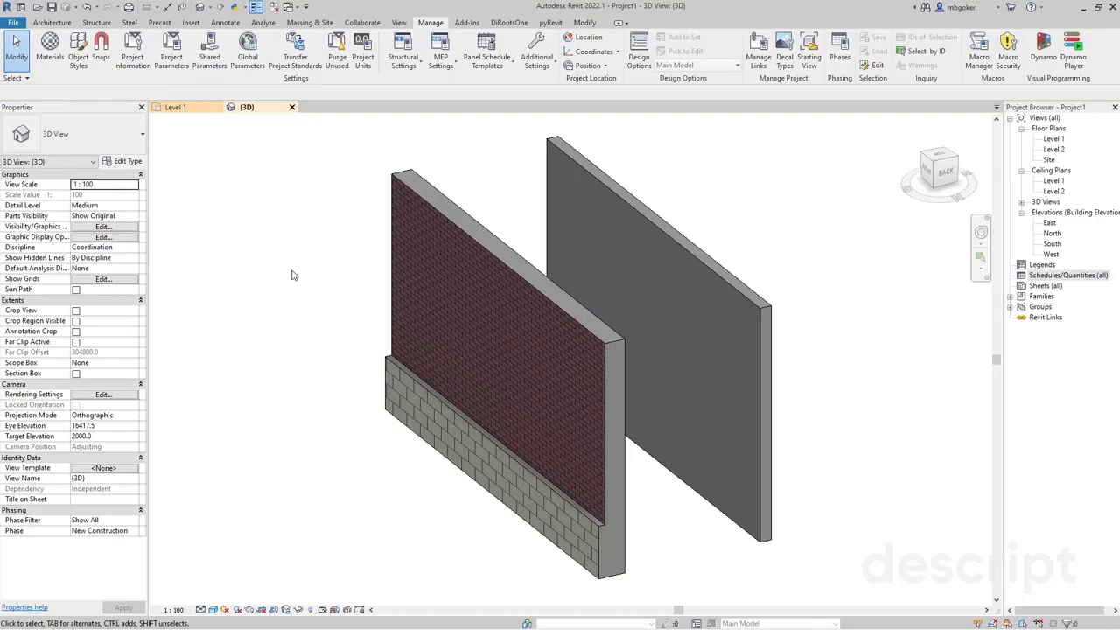
Step: Launch OneFilter from the DiRootsOne ribbon tab
click(509, 22)
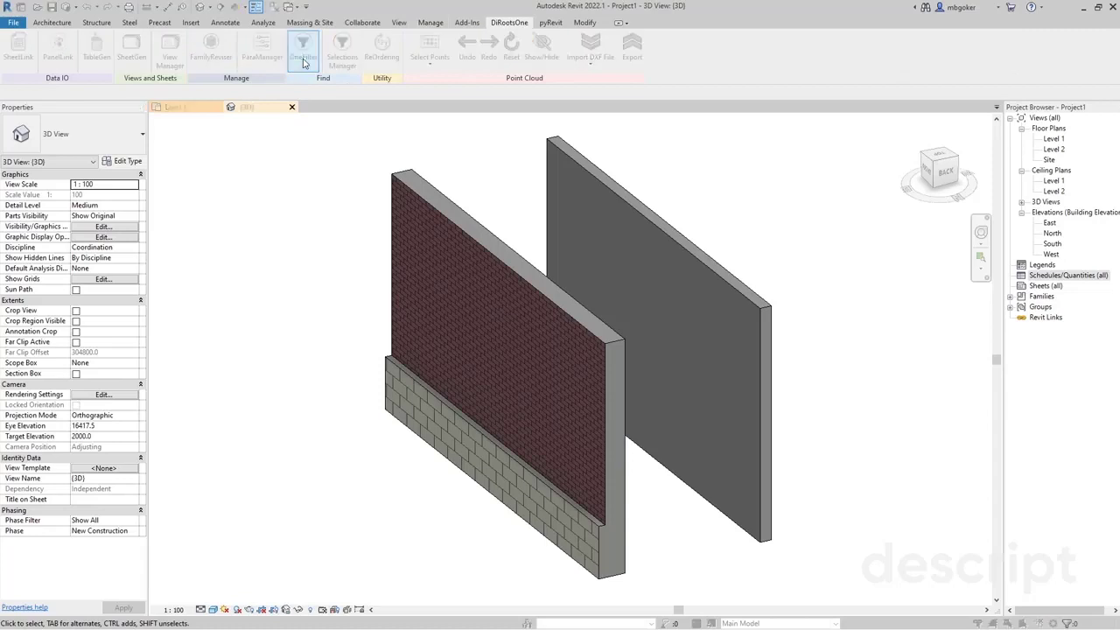
click(303, 44)
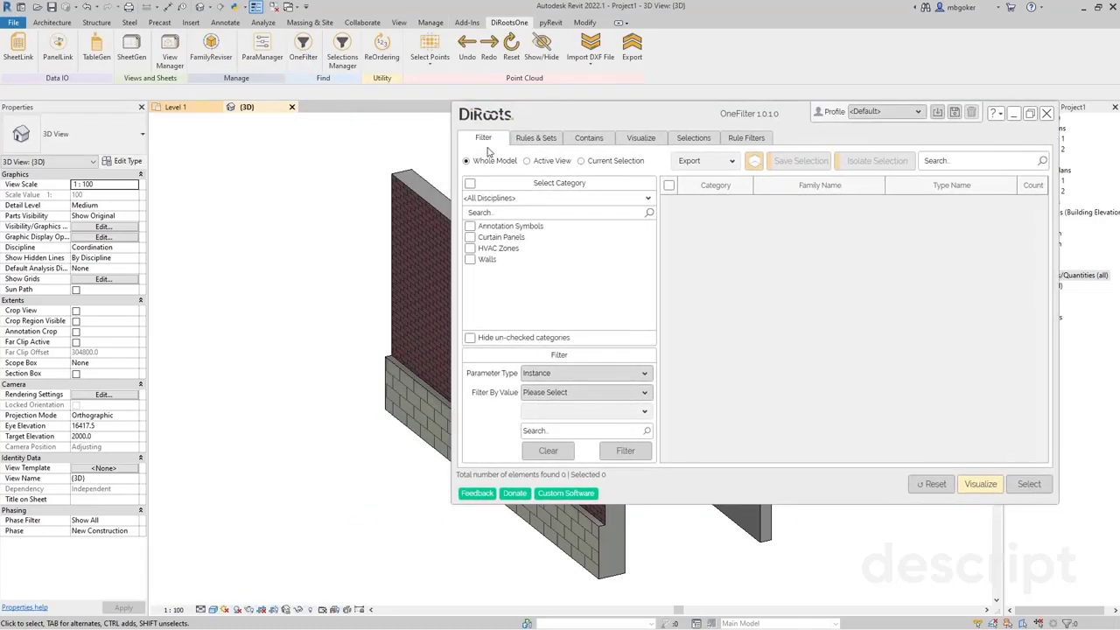
Step: Filter walls by Contractor equals C01 and reveal the selected stacked wall
click(470, 259)
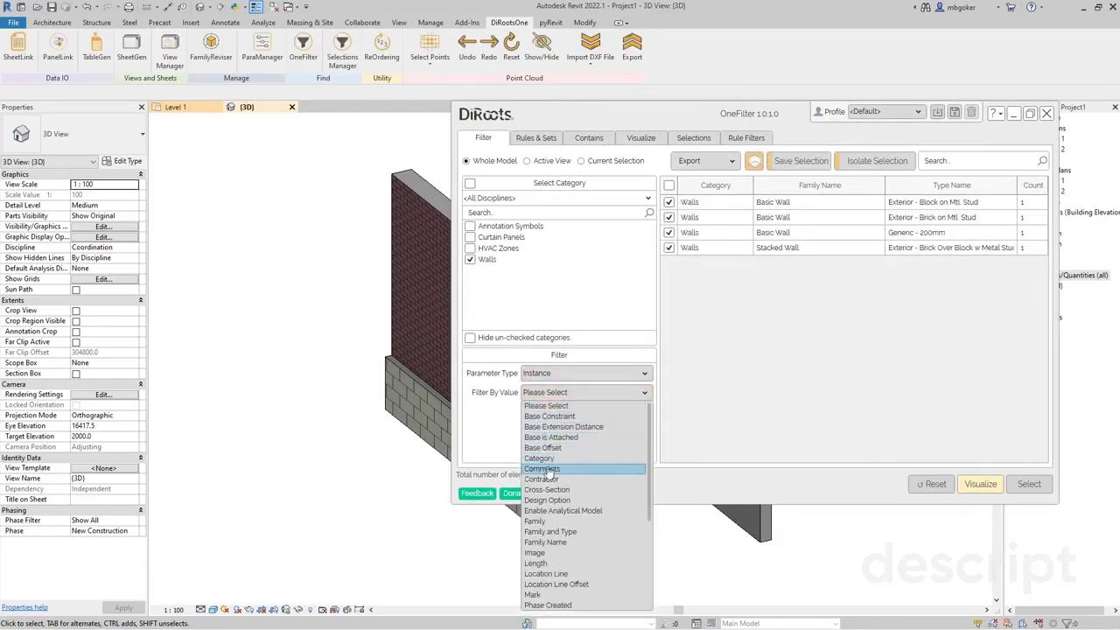
click(542, 478)
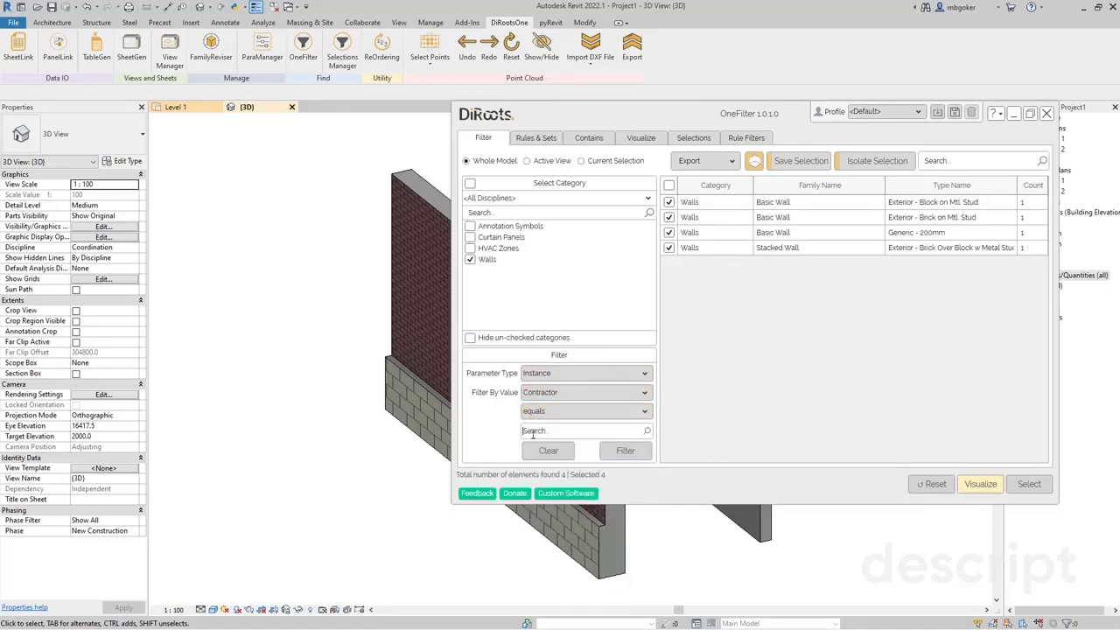
text(Co)
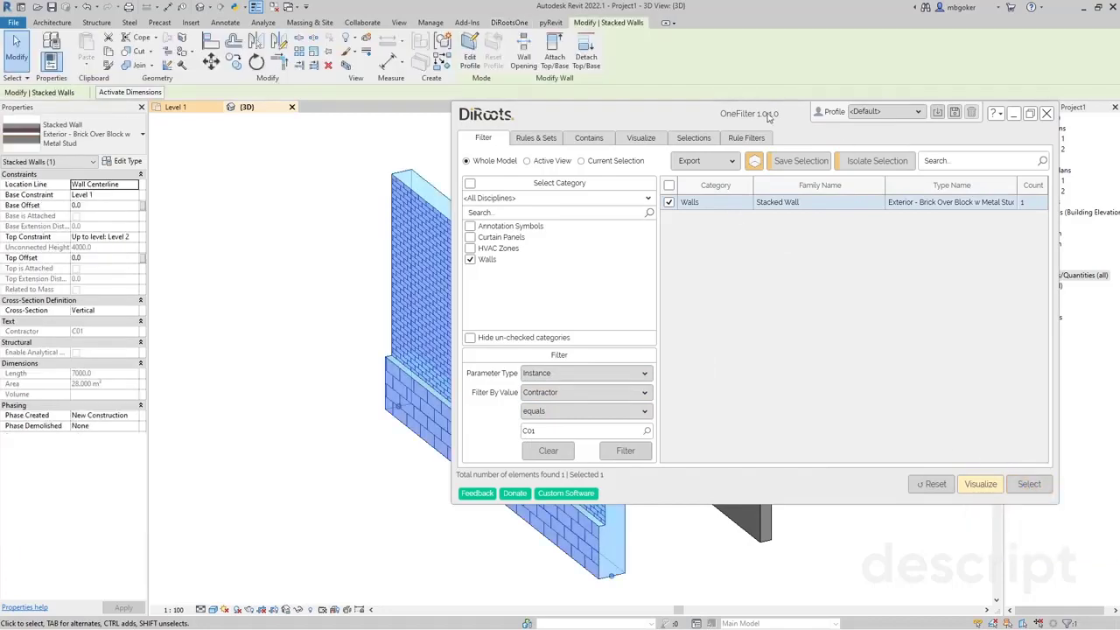
drag(749, 113, 945, 216)
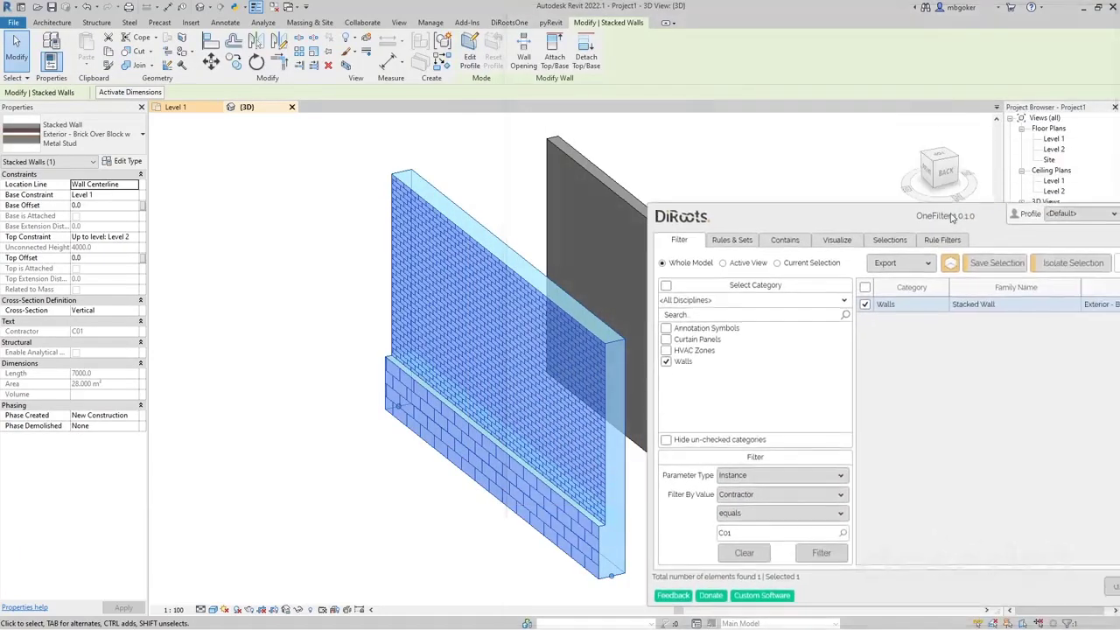